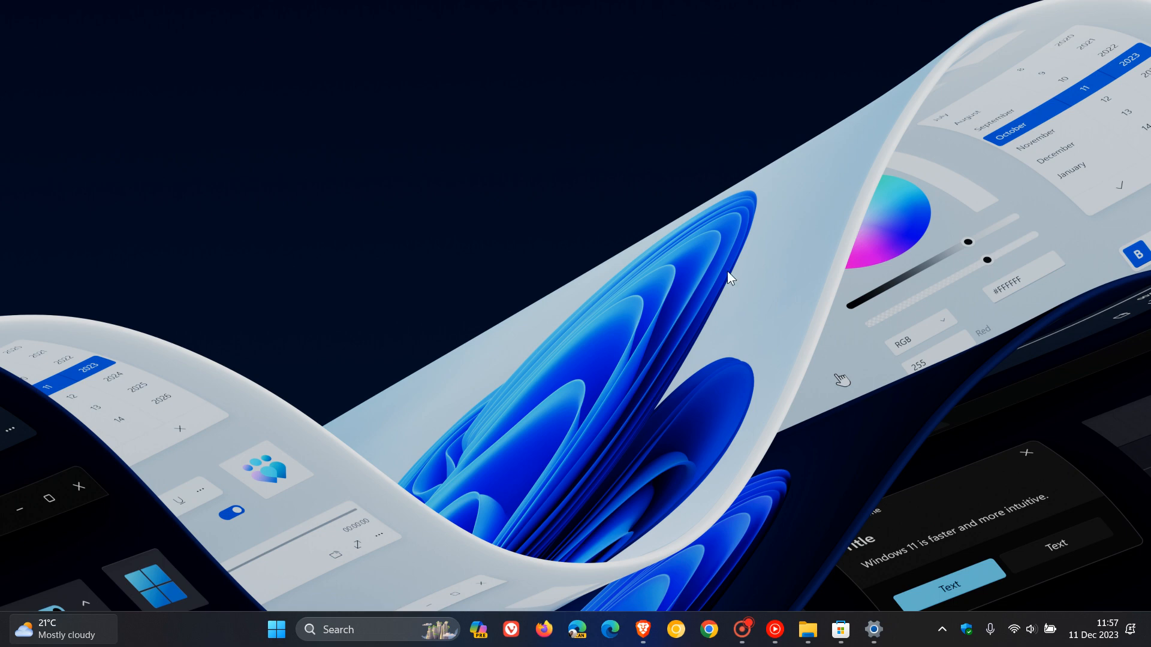
mouse_move(762, 270)
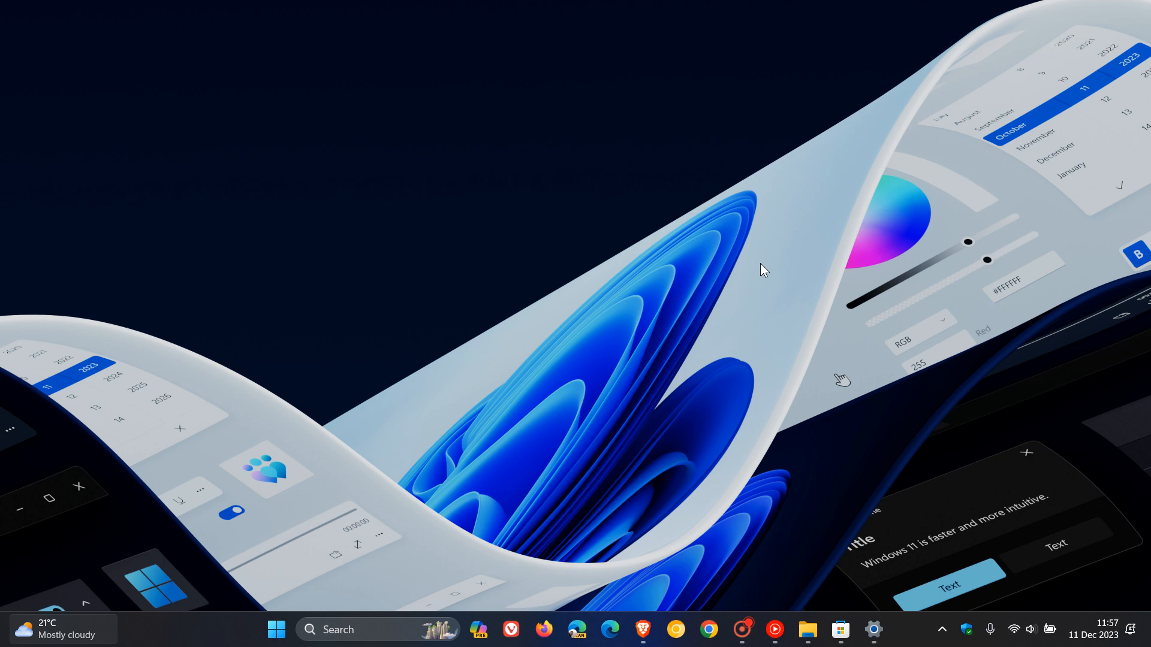
- Launch Windows Settings, then restore Brave showing the share-using-whatsapp.png image tab
left_click(872, 628)
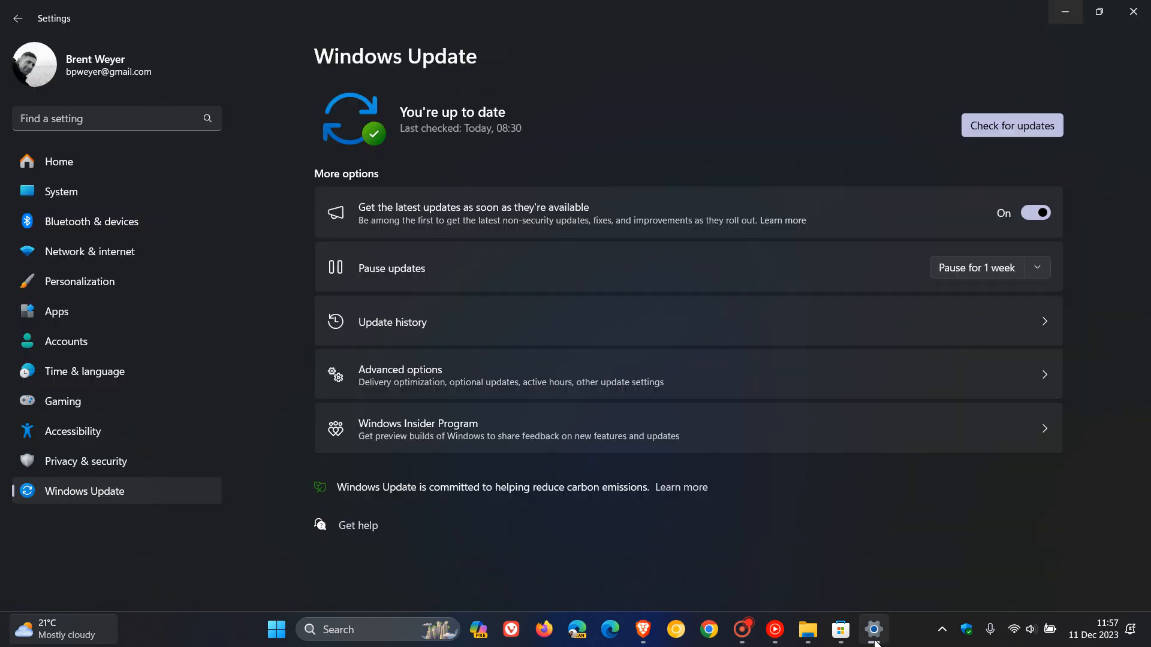
mouse_move(916, 497)
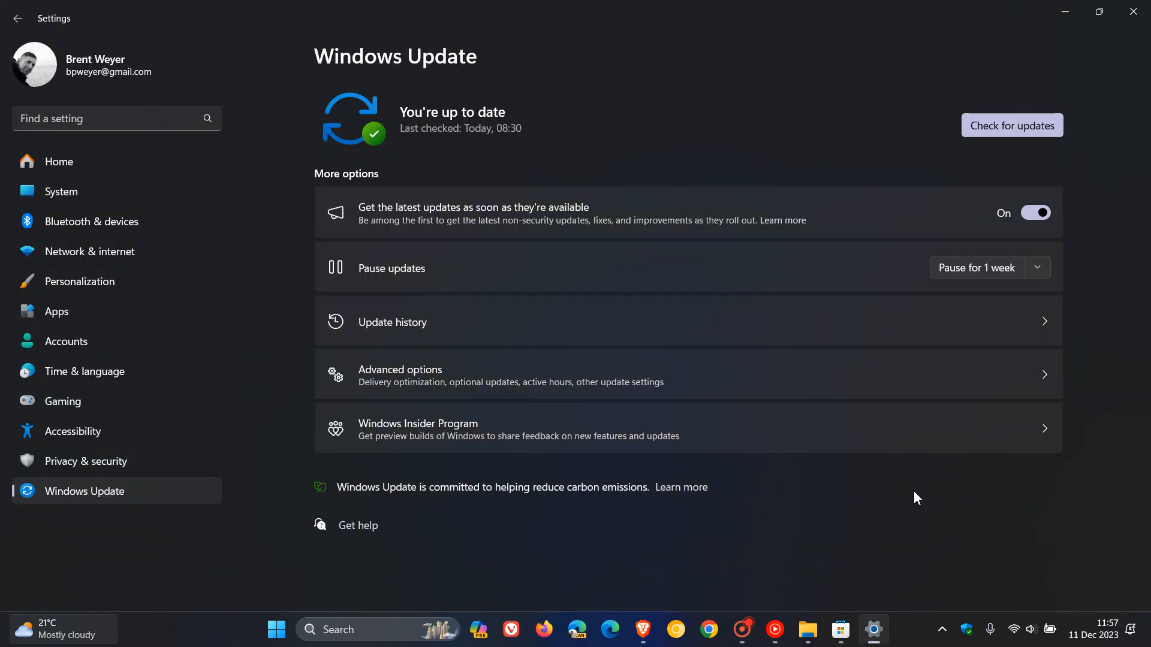
mouse_move(1067, 190)
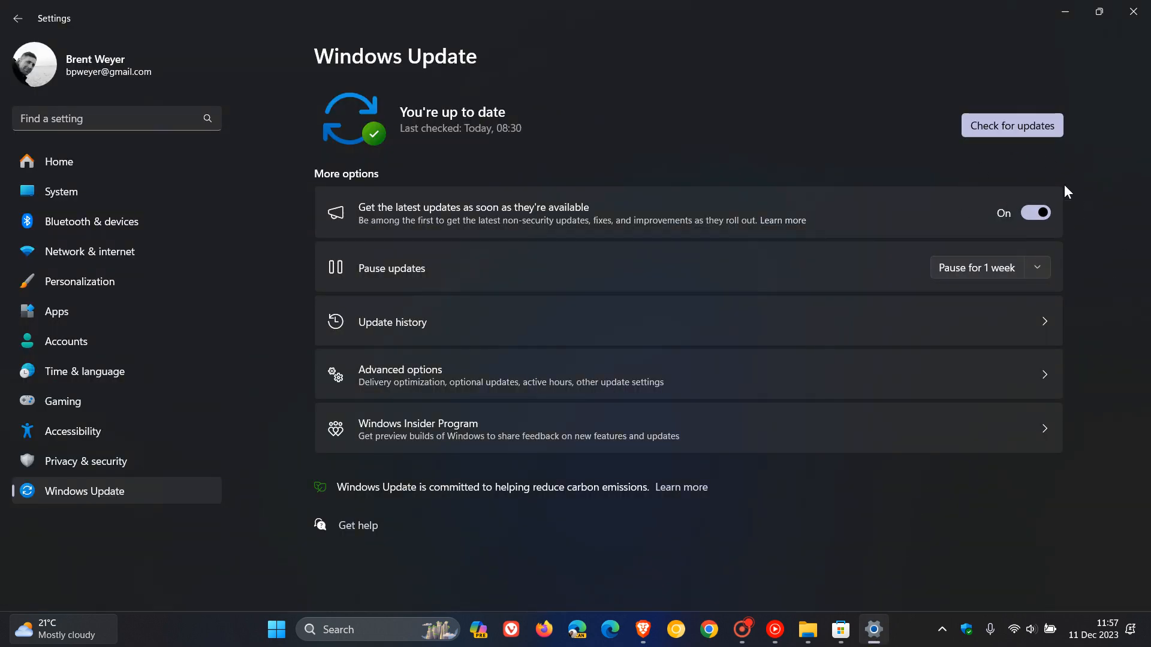
mouse_move(767, 186)
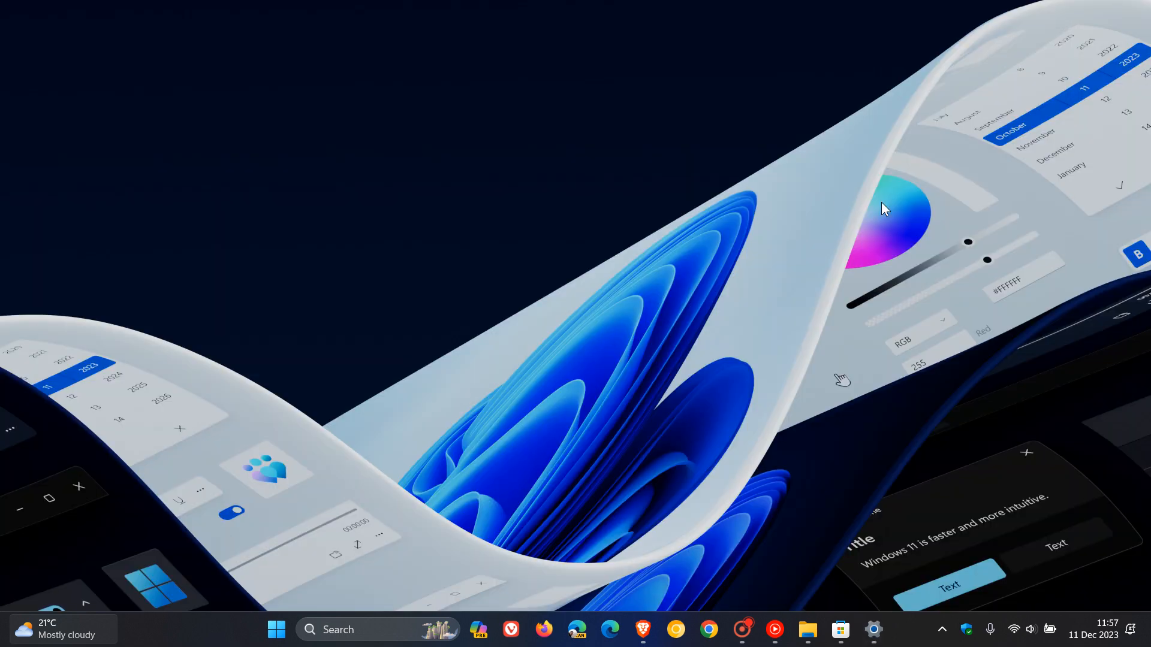
mouse_move(652, 582)
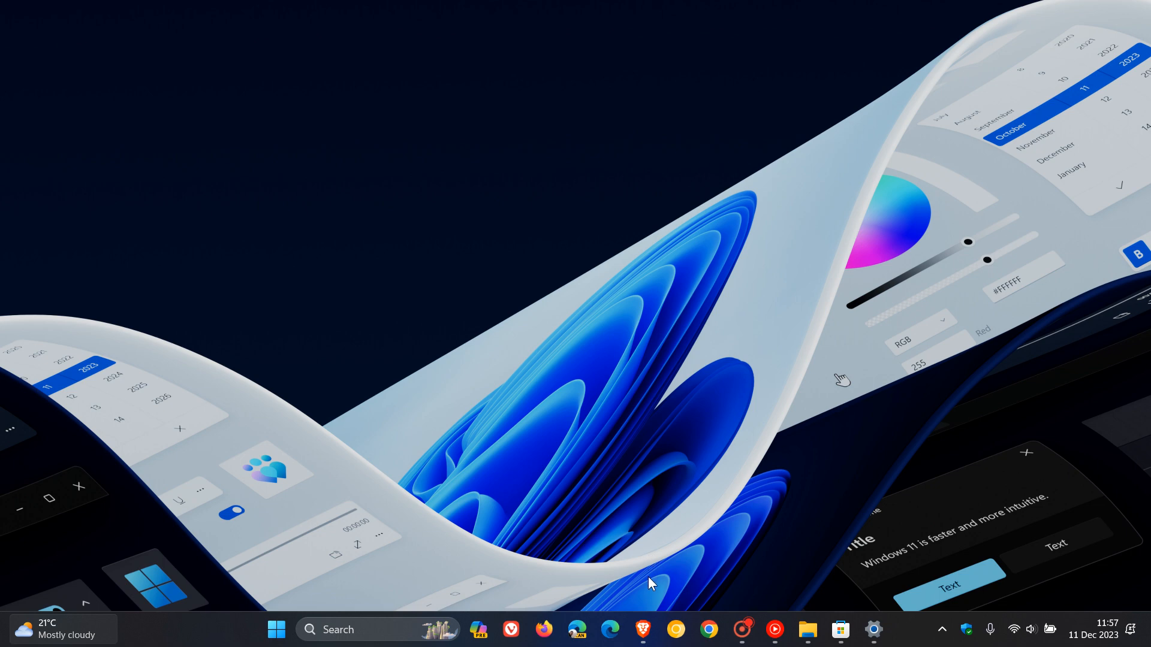
left_click(641, 629)
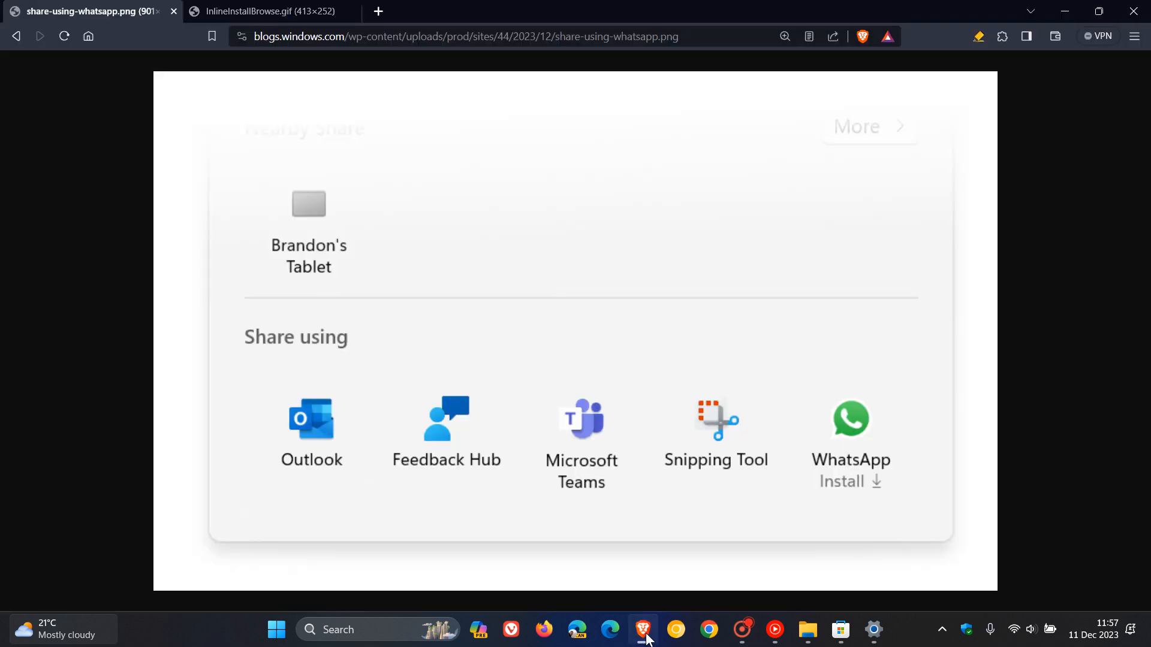
mouse_move(1035, 297)
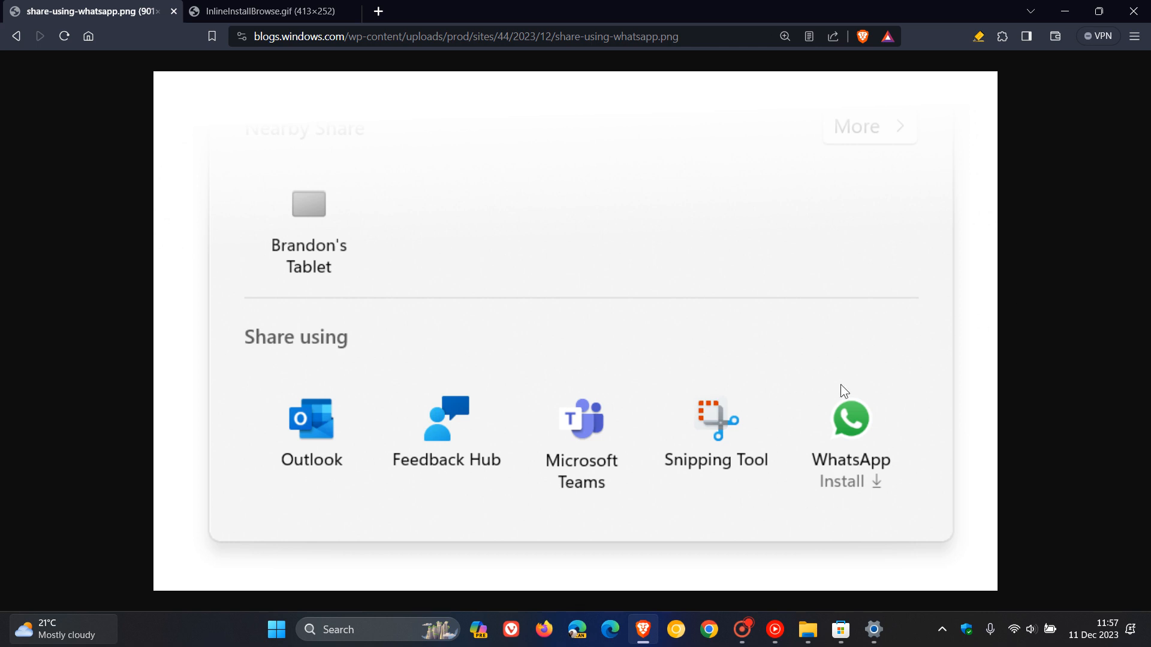
mouse_move(922, 370)
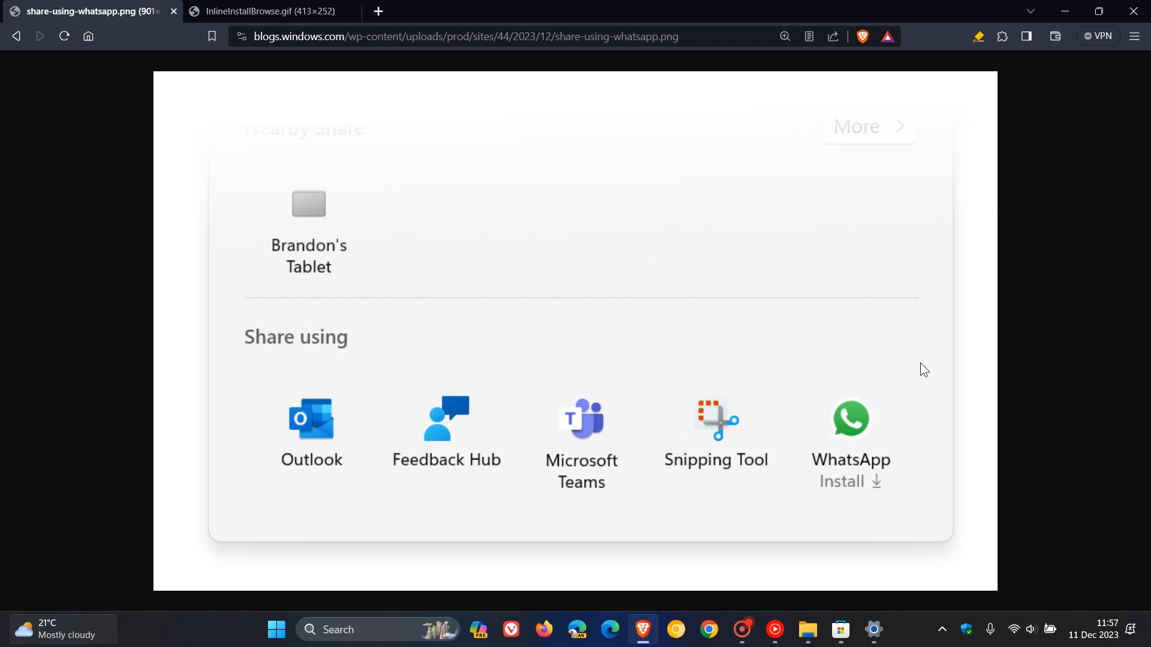
mouse_move(892, 478)
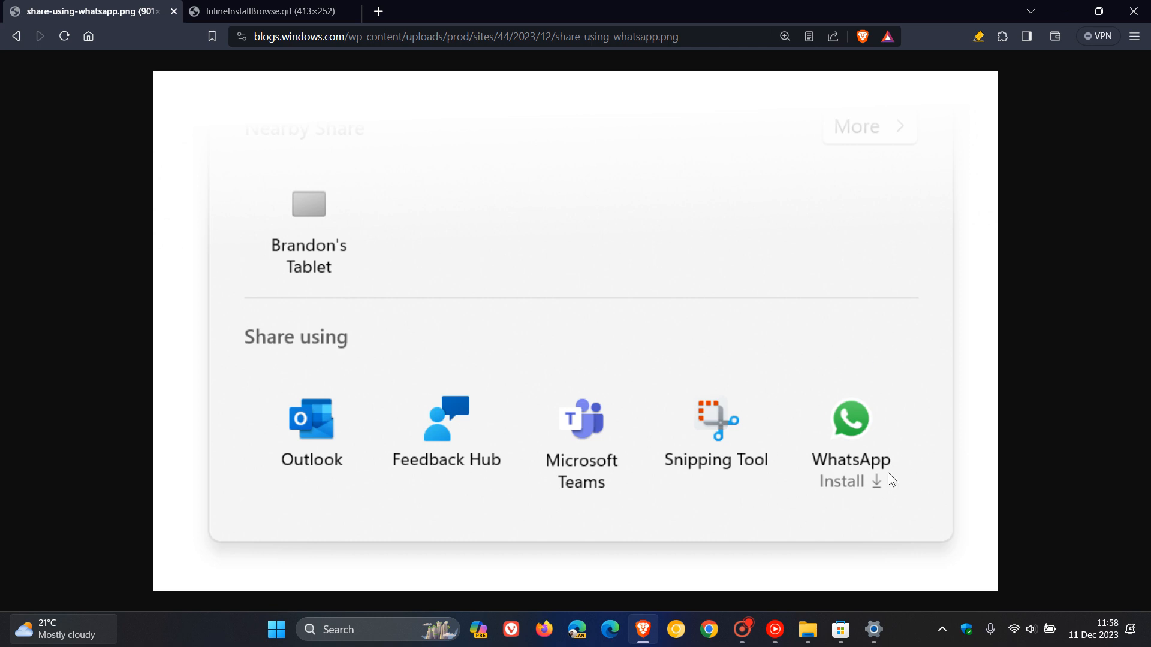
mouse_move(906, 437)
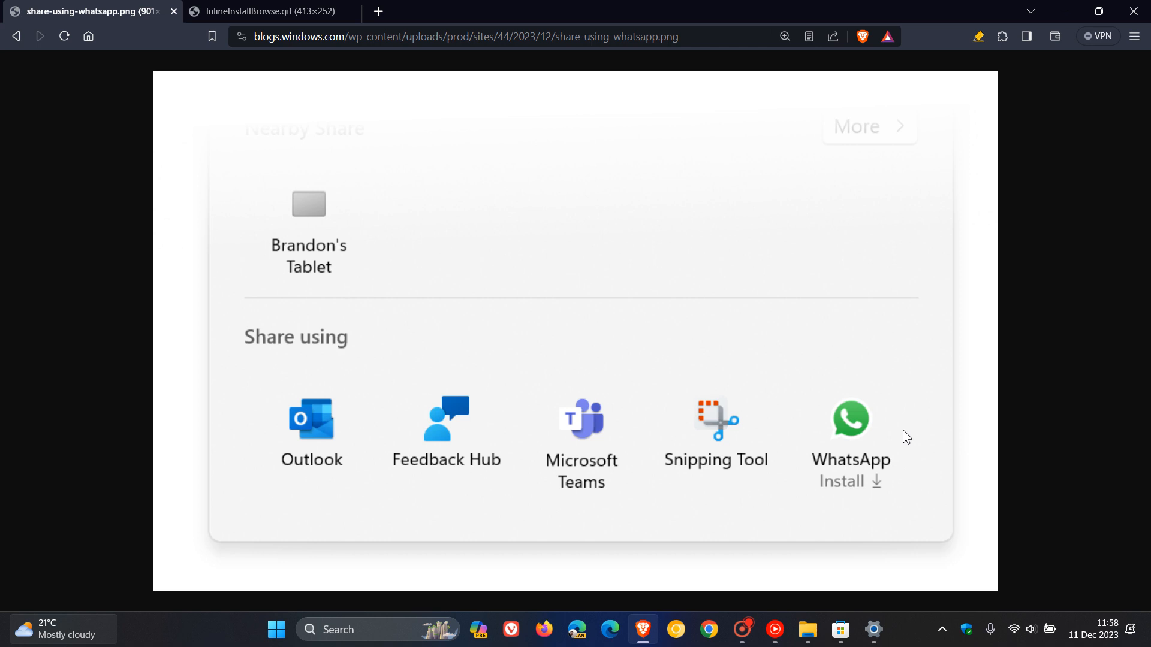
mouse_move(1063, 12)
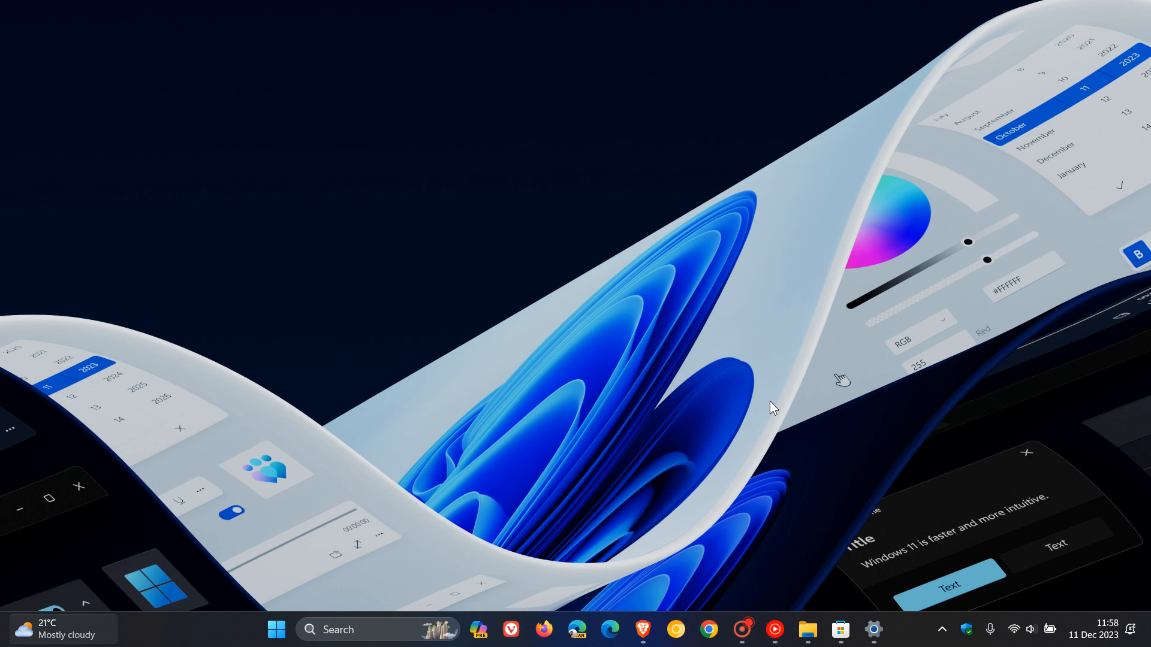
mouse_move(839, 632)
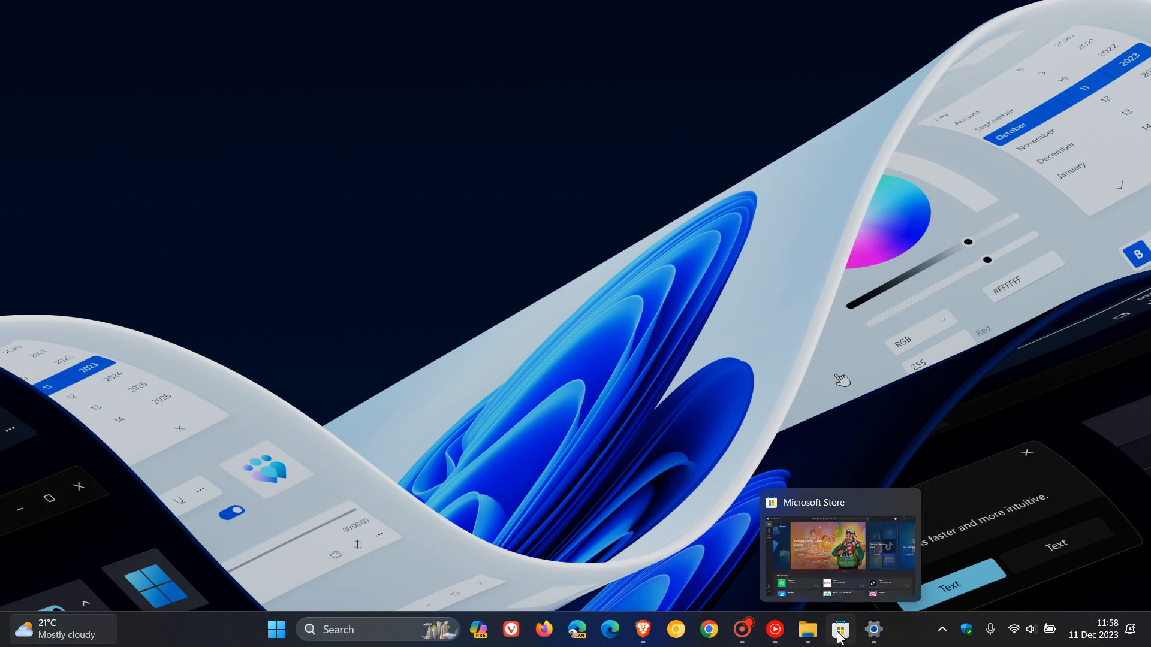
- Launch Microsoft Store to its Home page with the holiday events banner and top free apps
left_click(839, 628)
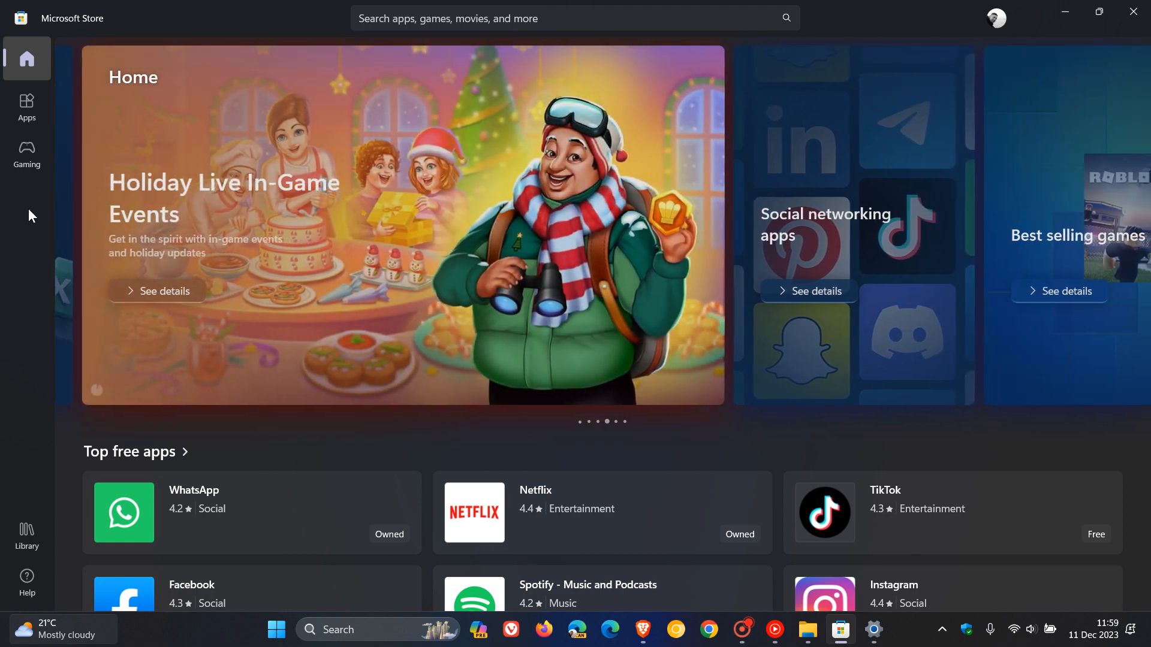
mouse_move(669, 107)
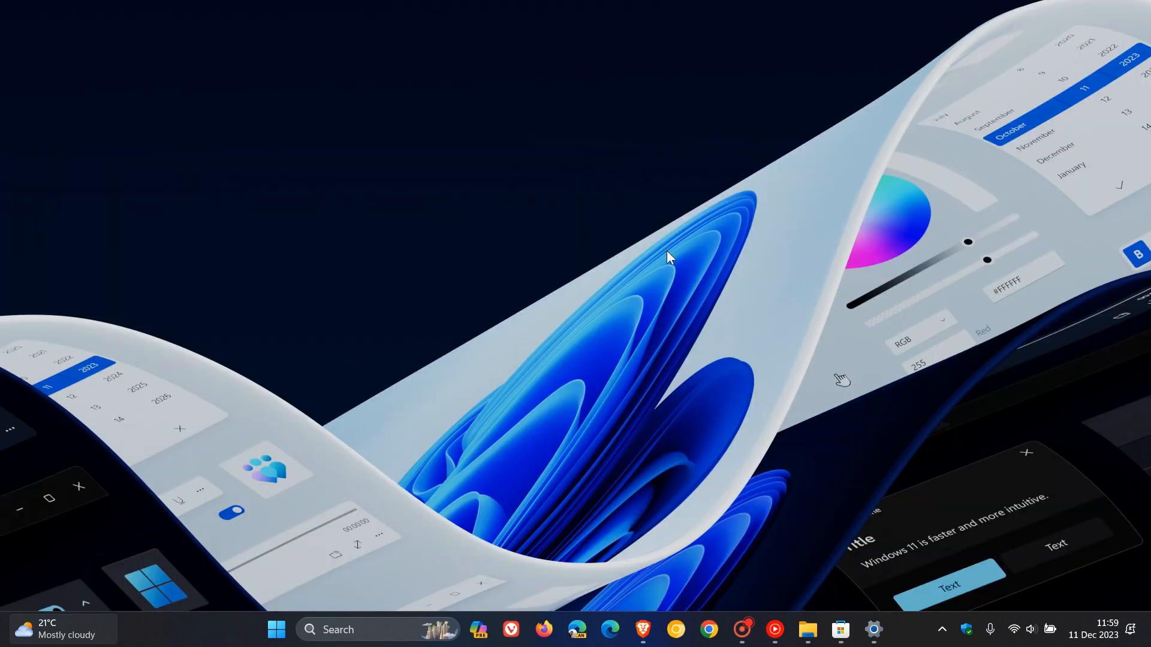
mouse_move(743, 278)
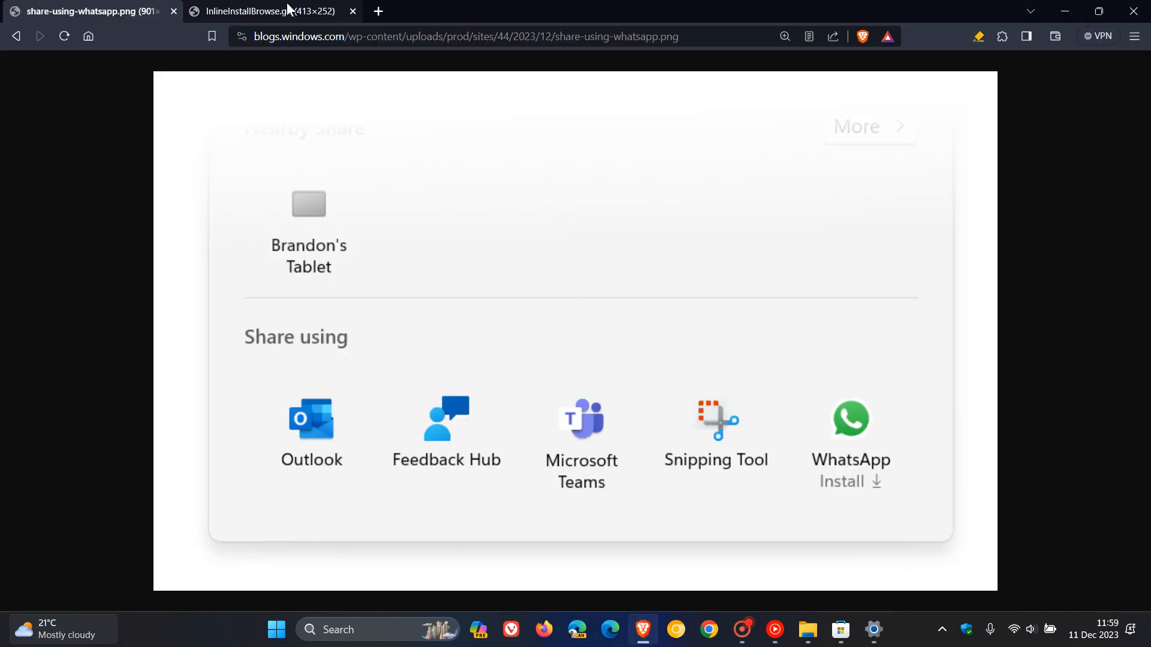
- Switch Brave to the InlineInstallBrowse.gif tab with the inline app download animation
left_click(273, 11)
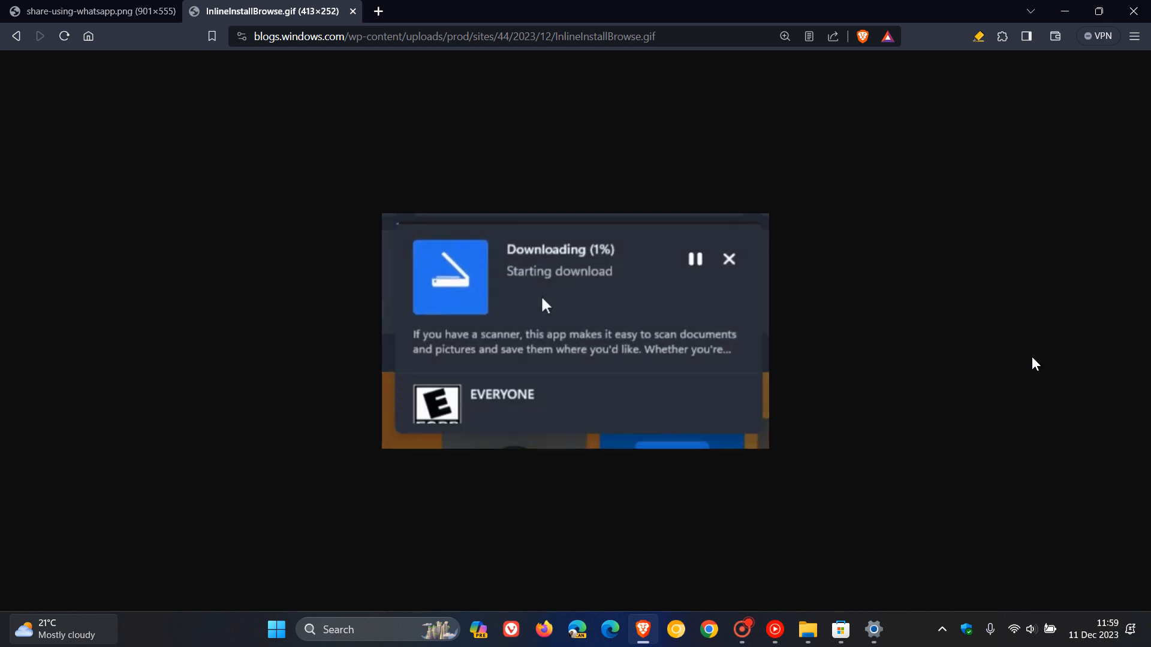
mouse_move(621, 319)
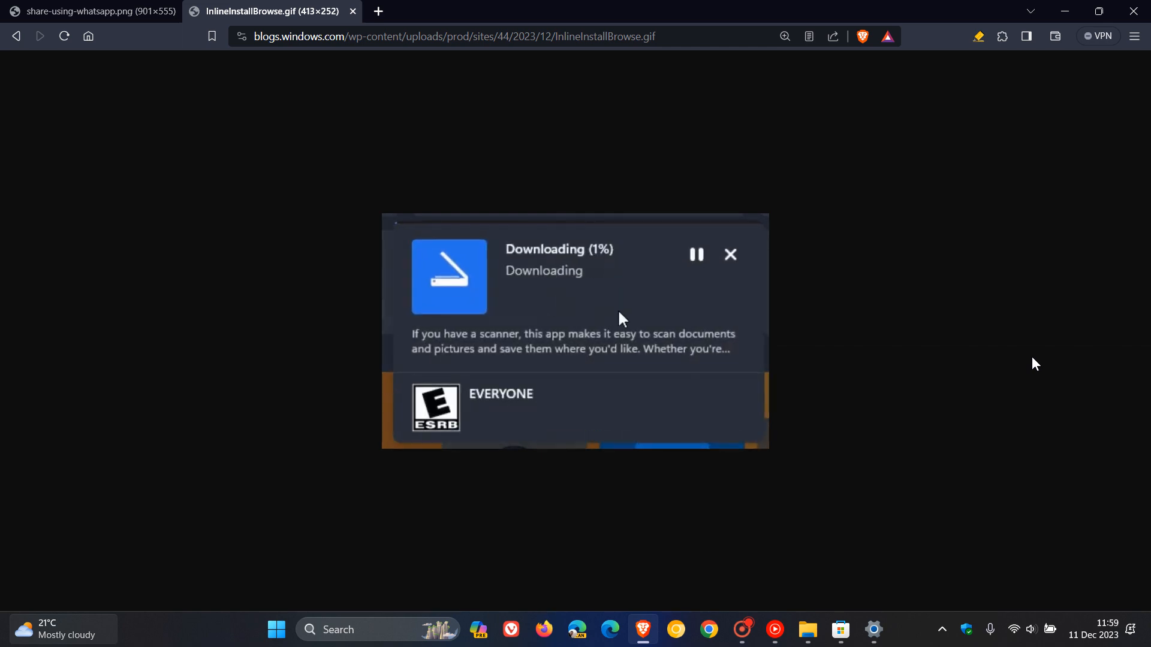
mouse_move(657, 323)
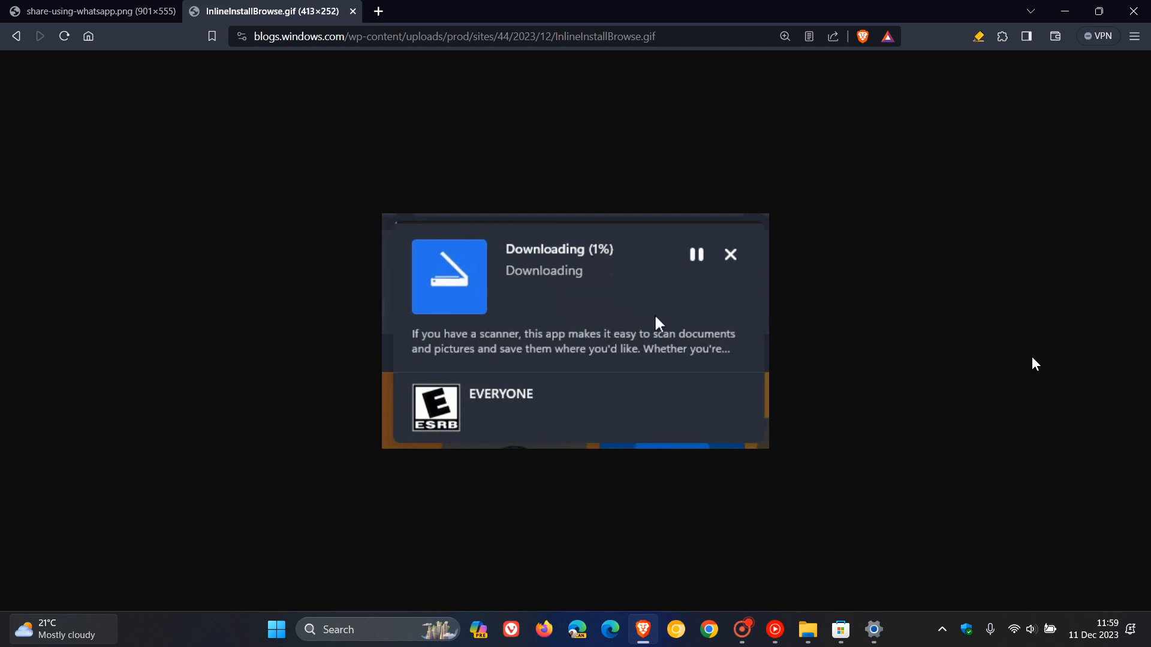
mouse_move(703, 289)
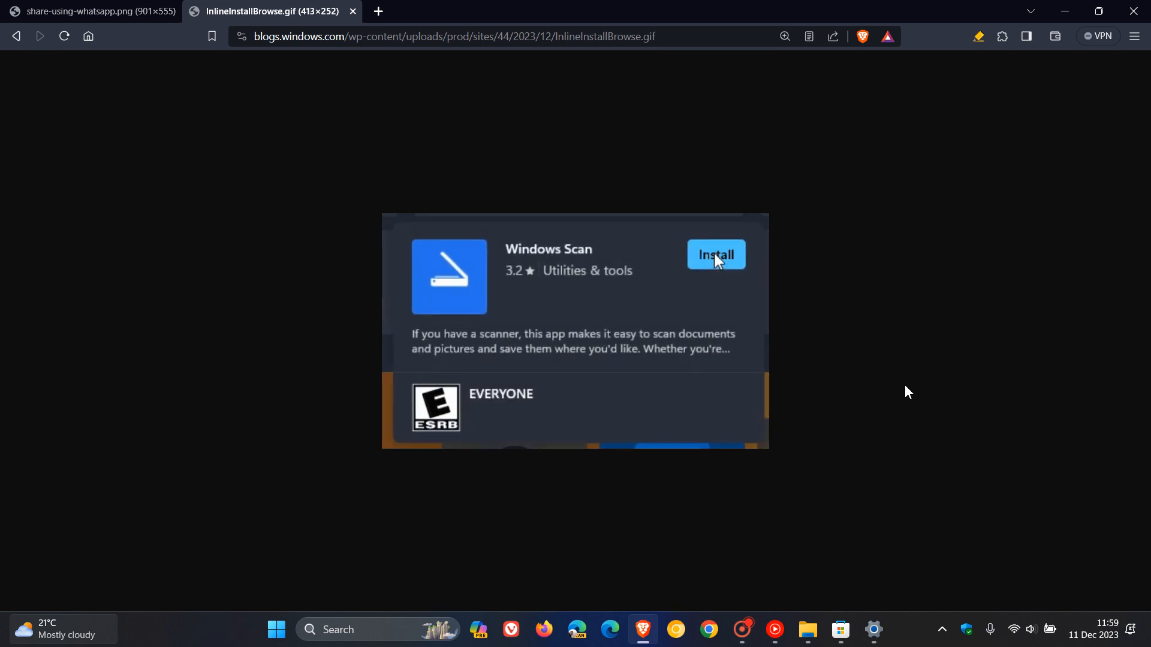
- Watch the Windows Scan inline install animation cycle back to its 1% download progress
left_click(716, 254)
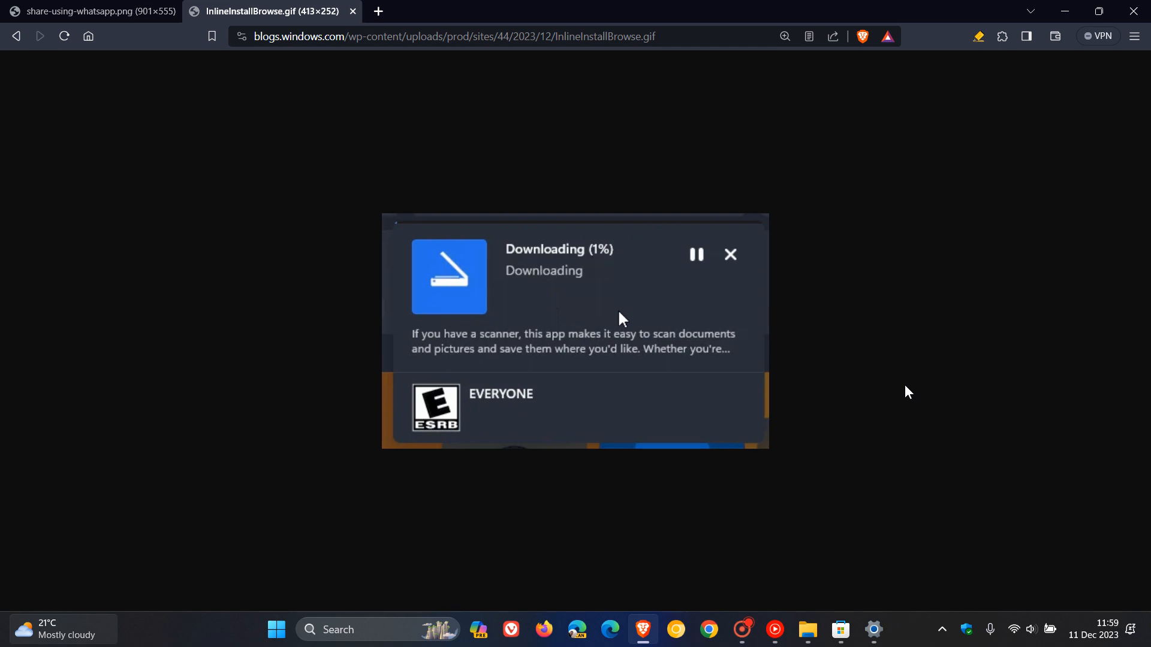
mouse_move(659, 326)
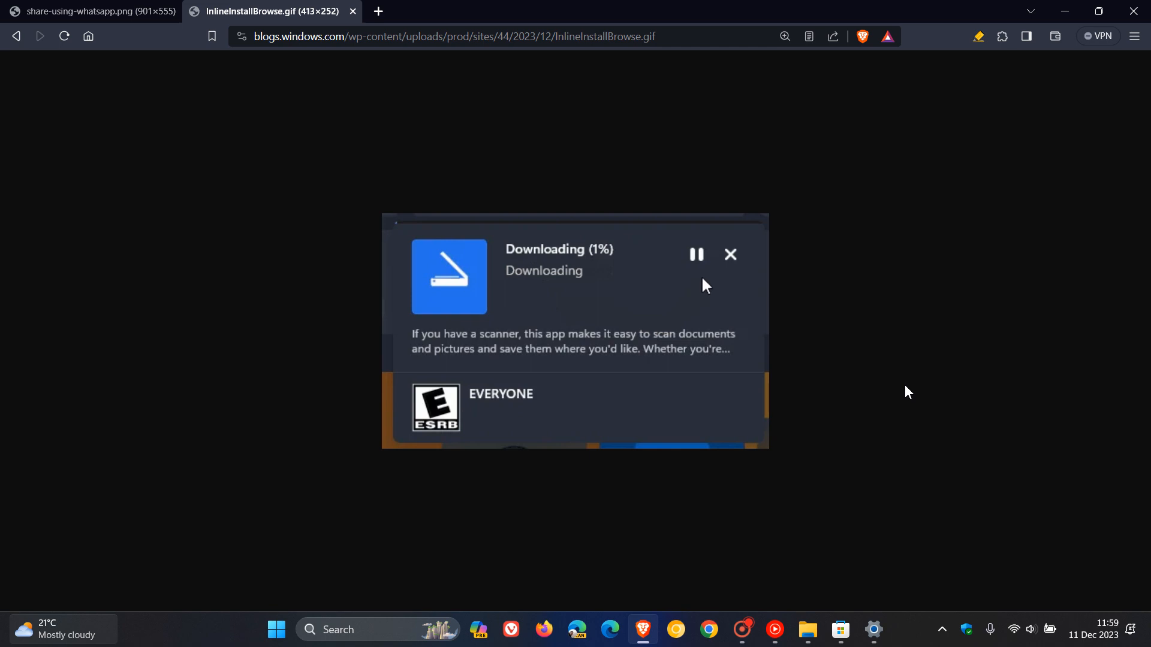
mouse_move(585, 314)
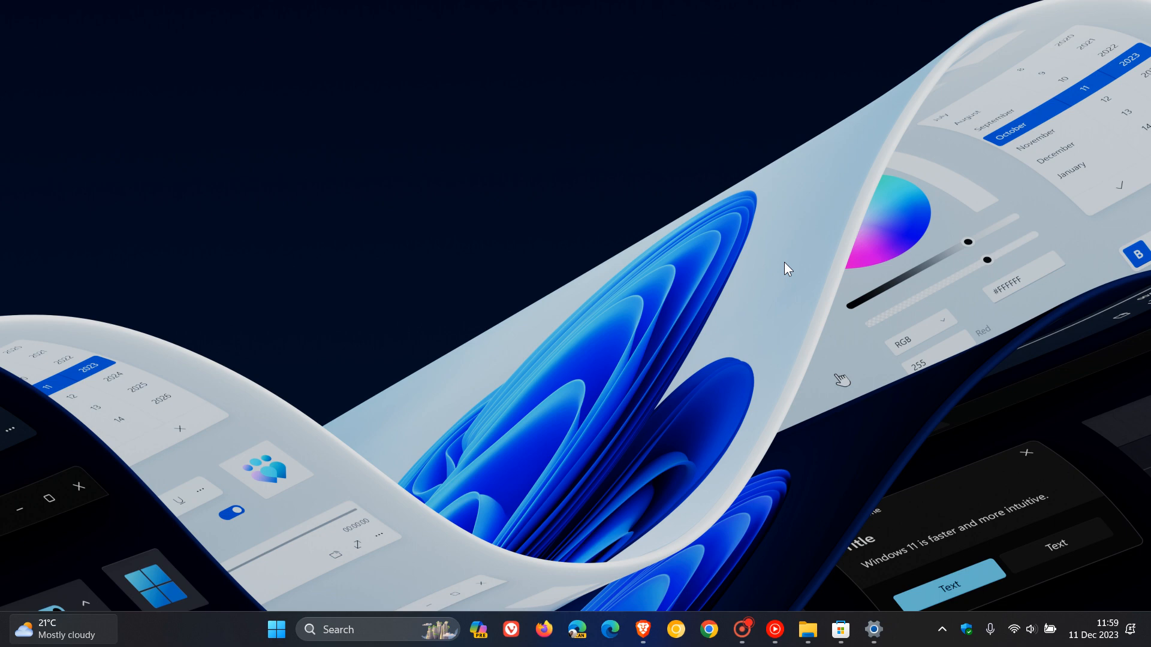
mouse_move(651, 180)
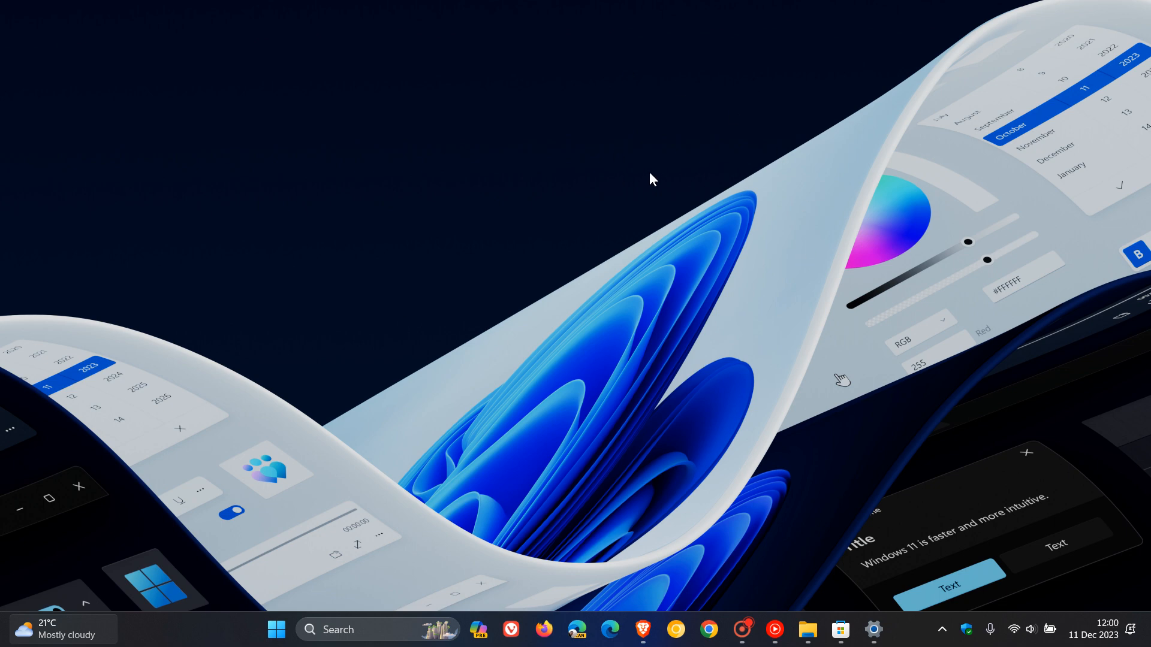